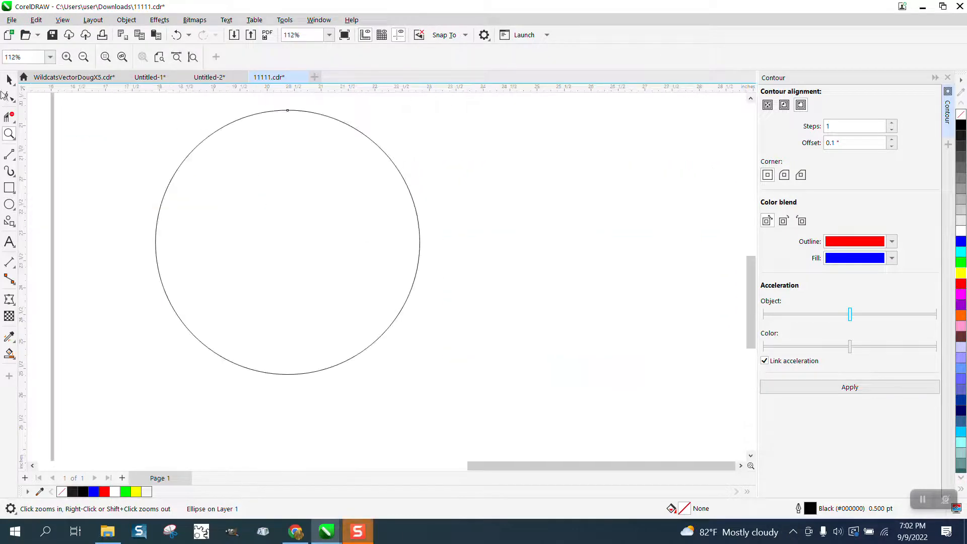
Move the outlined circle to the right and fill it solid green from the palette
click(287, 241)
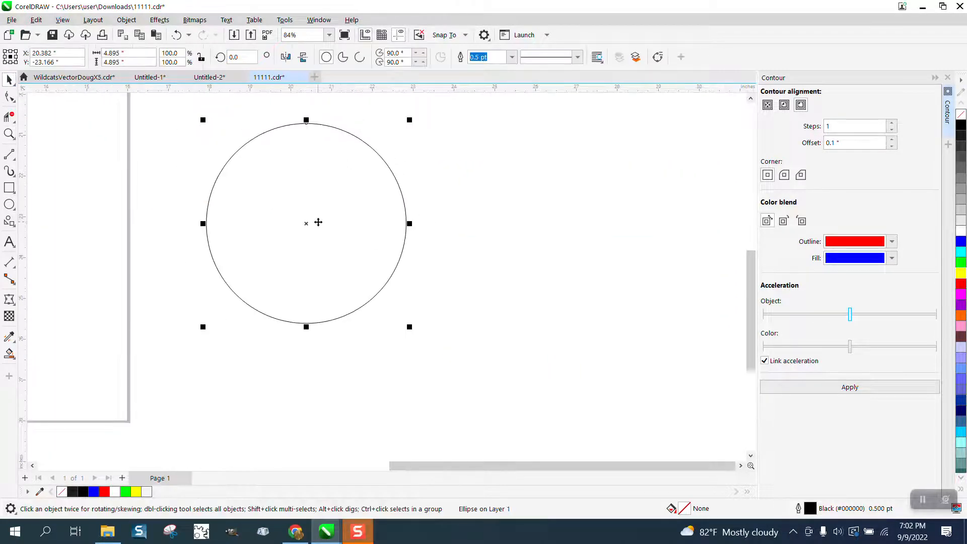
drag(306, 223, 509, 240)
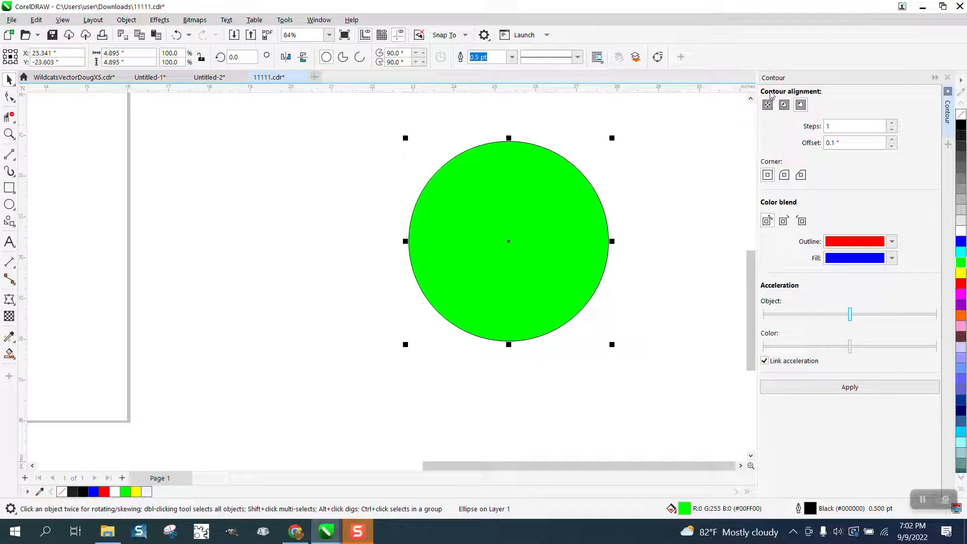
click(849, 387)
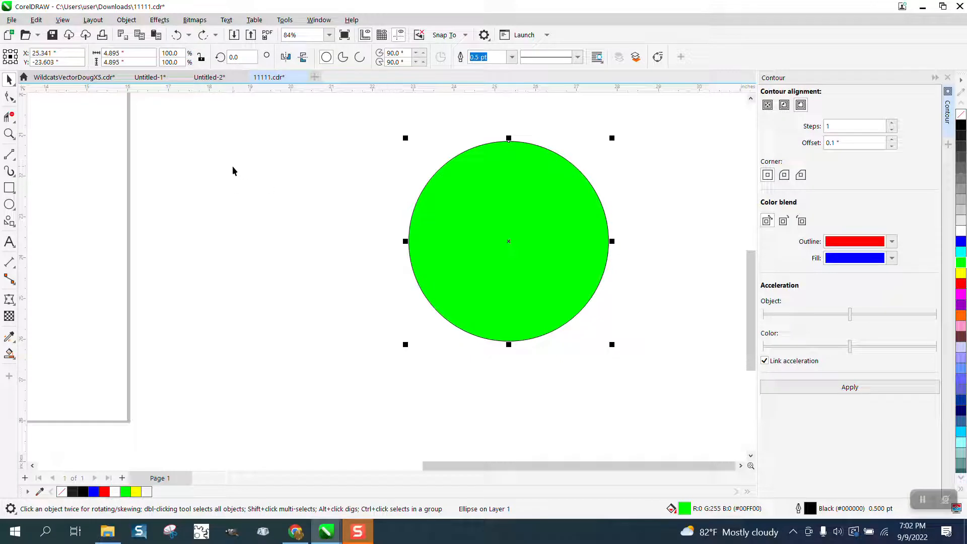
mouse_move(230, 156)
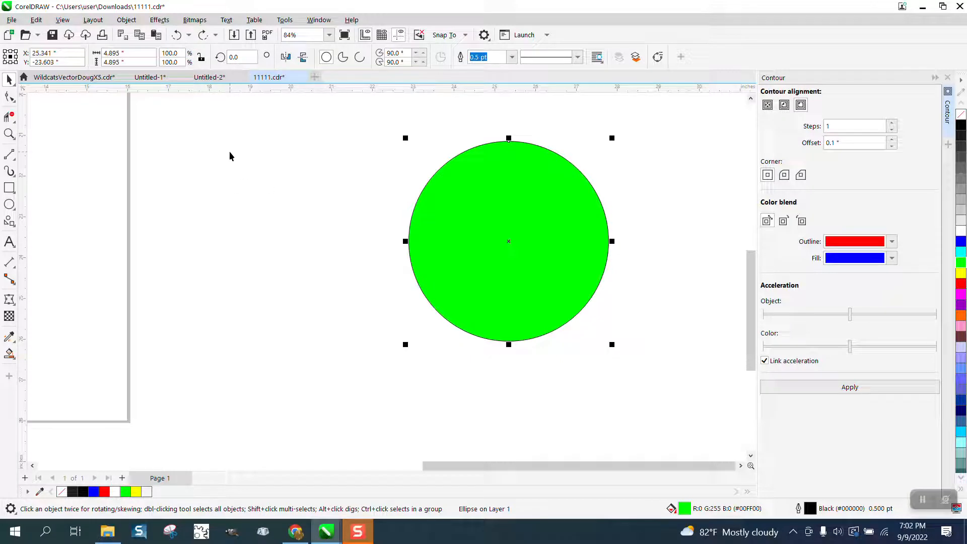
Apply Object > Shaping to add a red contour ring, then slide the green circle back over it
click(126, 20)
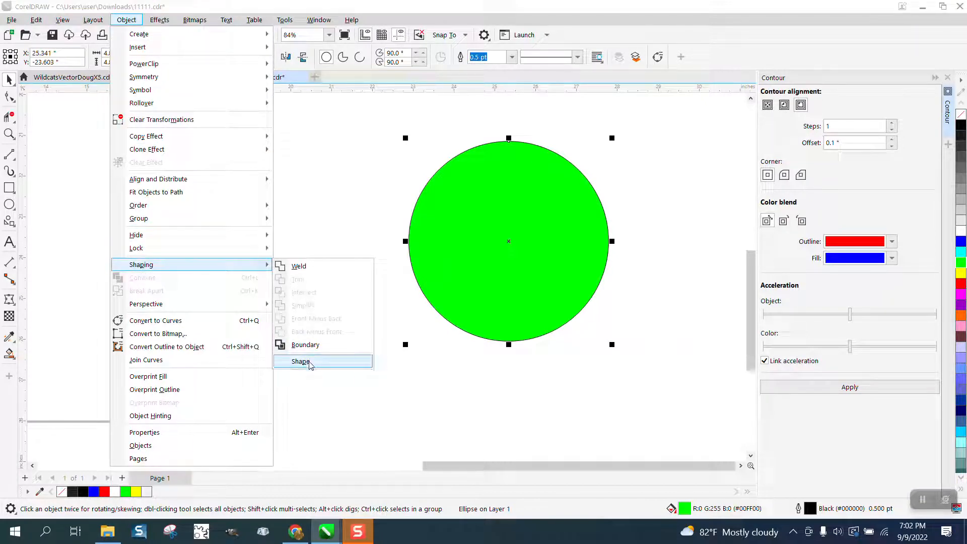
click(300, 362)
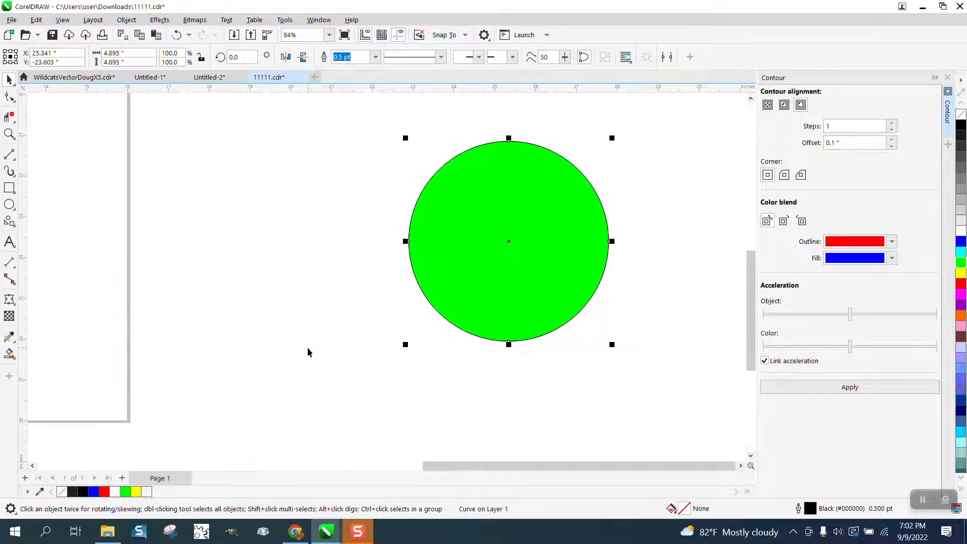
mouse_move(828, 153)
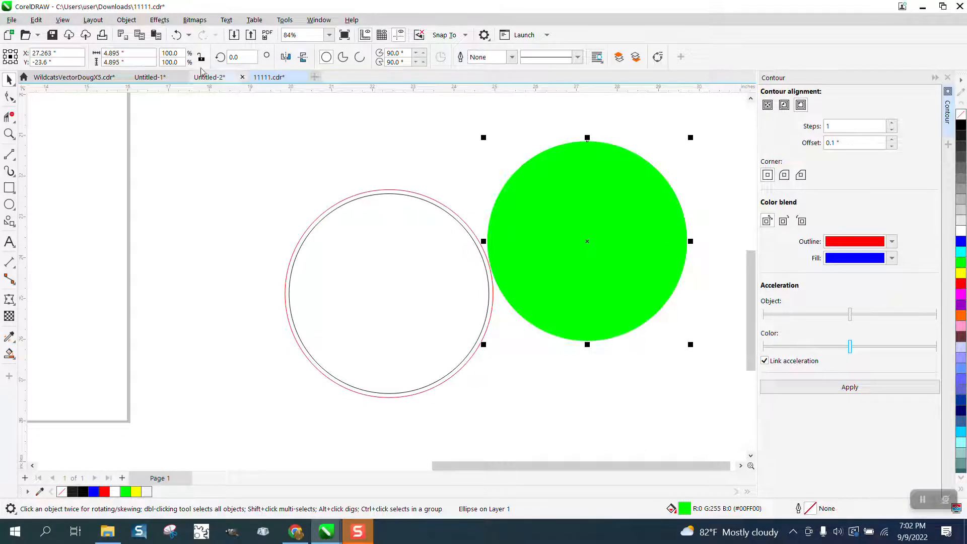
drag(587, 241, 508, 241)
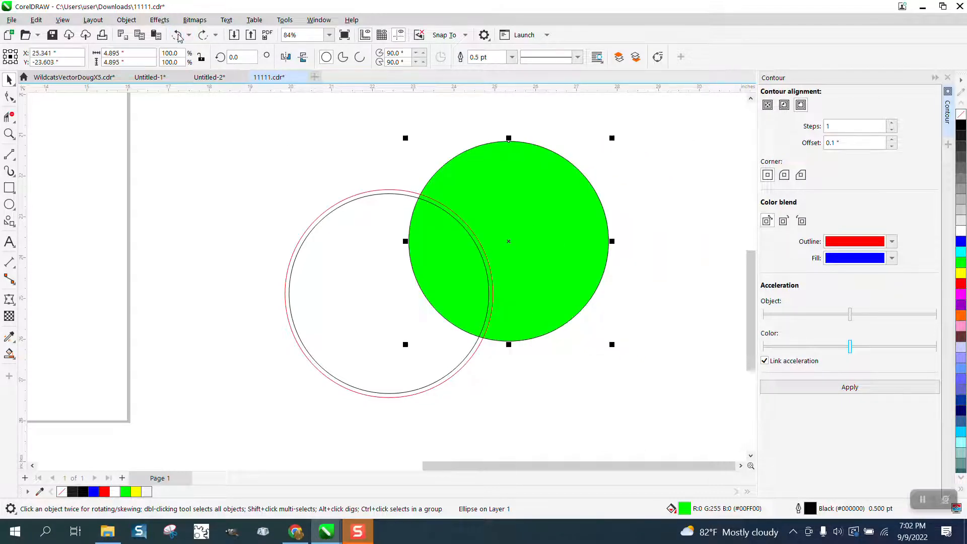
Undo the move and break the red contour group apart from the green circle
click(849, 386)
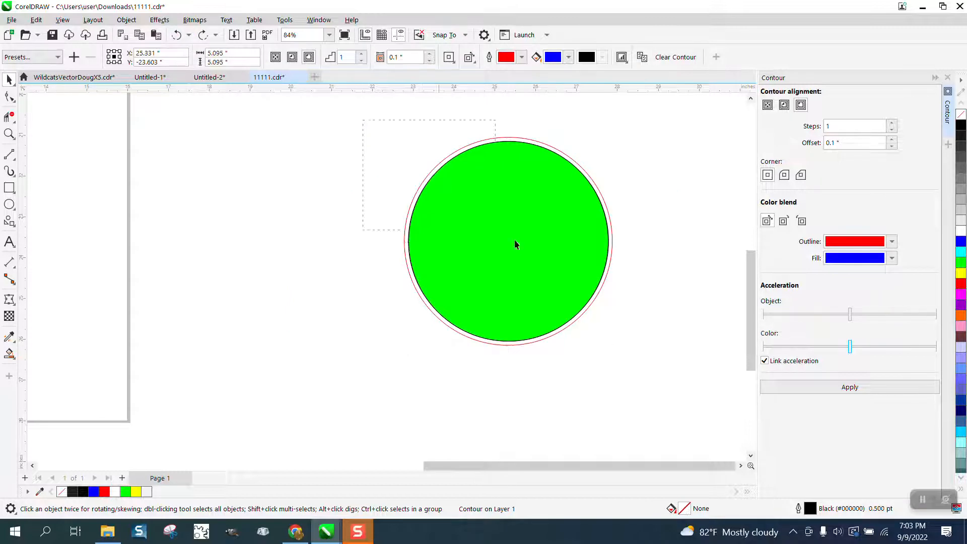
click(126, 20)
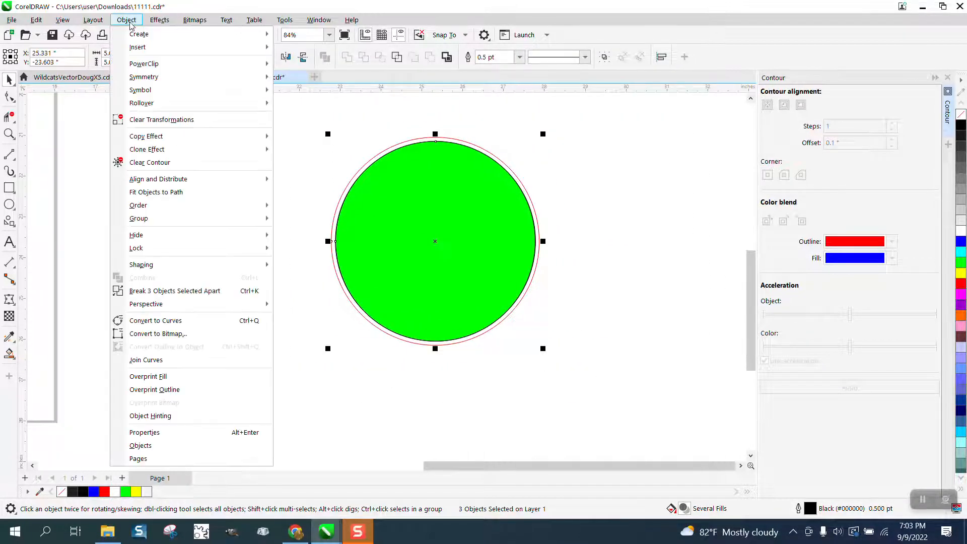
click(126, 20)
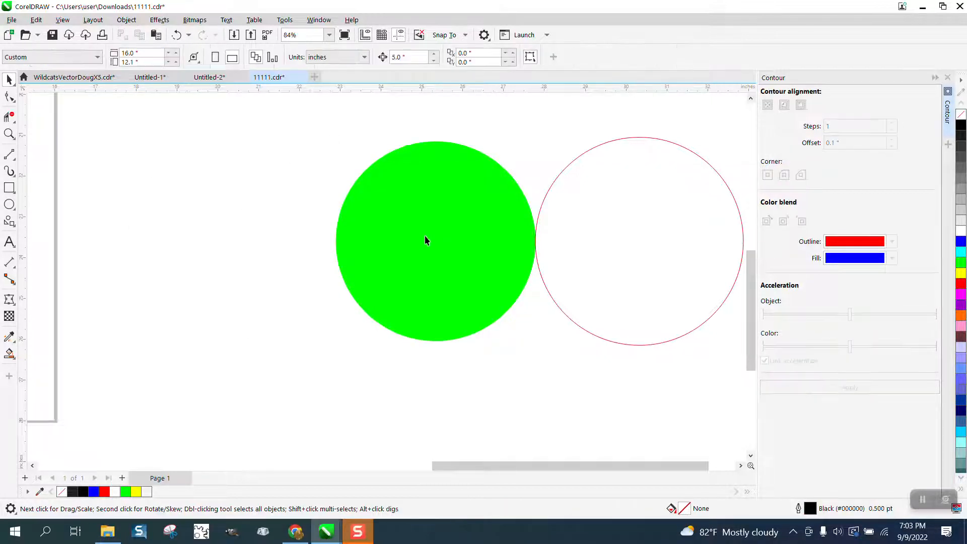
Reposition the red ring around the green circle and zoom in to inspect the outline
click(435, 240)
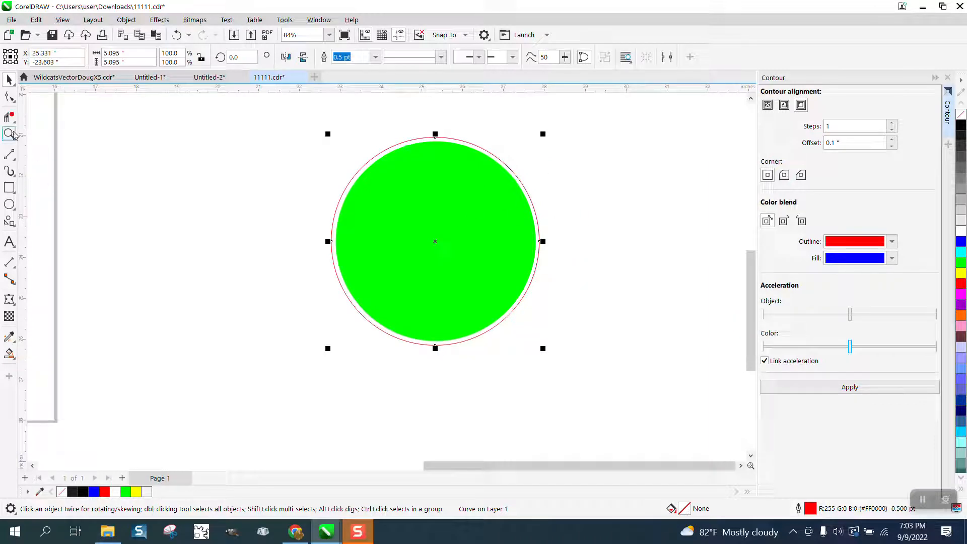
click(527, 296)
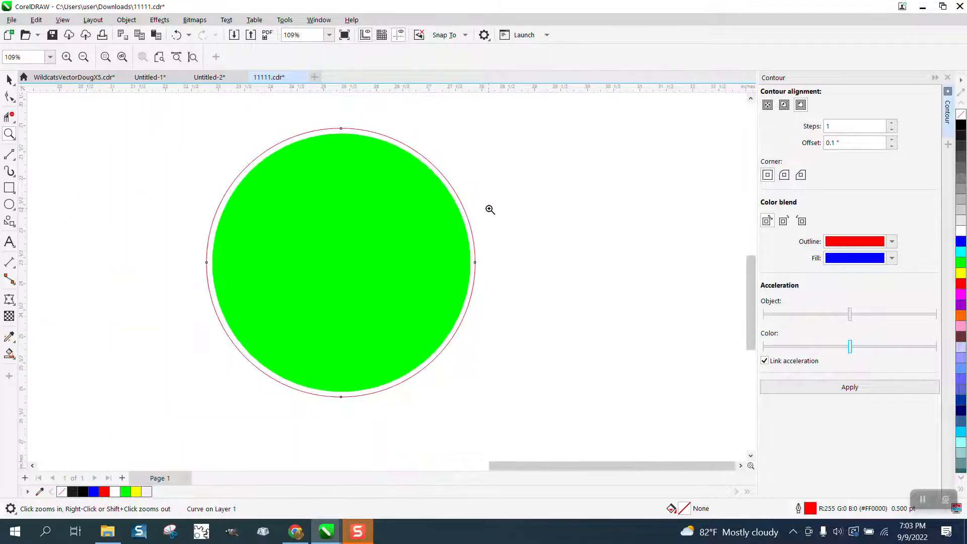
mouse_move(449, 223)
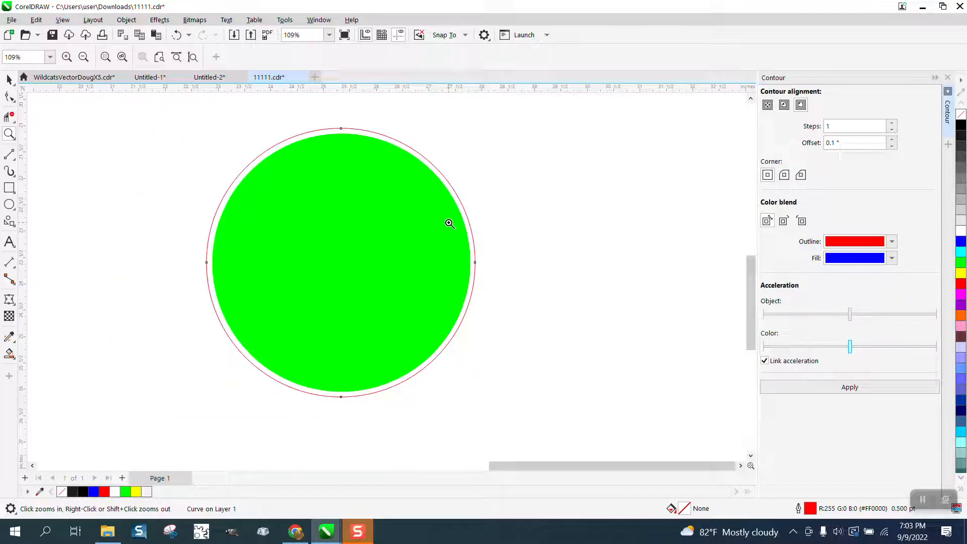